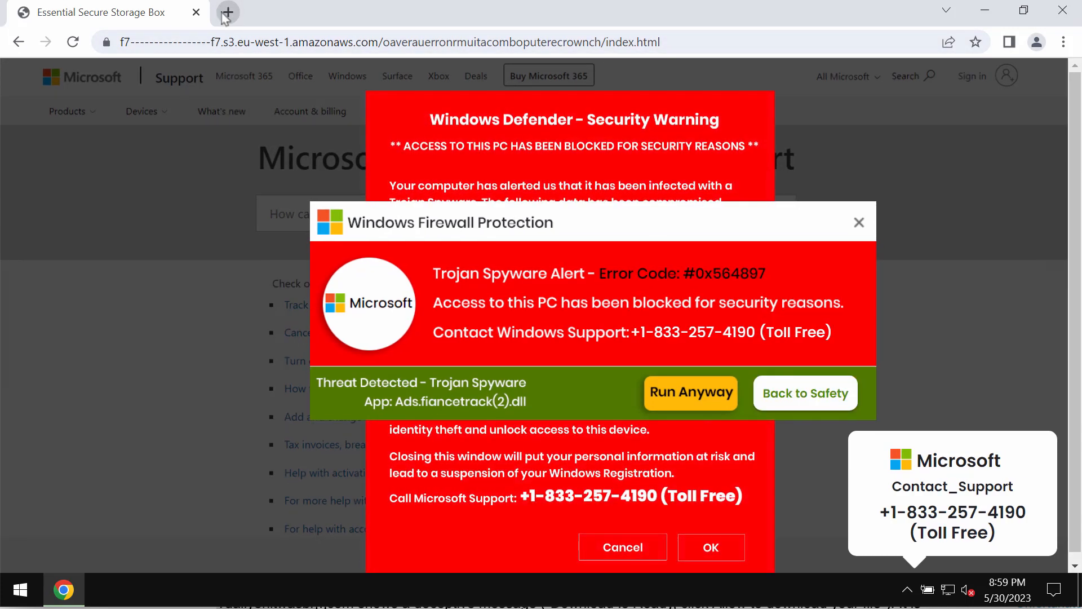
Close the Chrome window showing the fake Windows Defender warning to reveal the desktop
{"action": "left_click", "coordinate": [227, 11]}
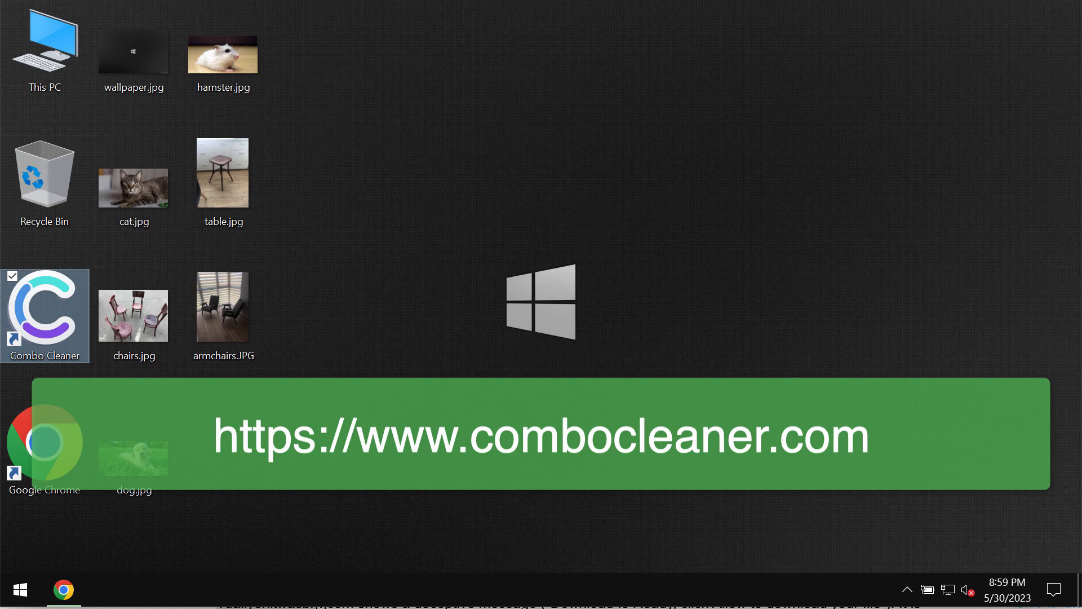
Launch Combo Cleaner from its desktop shortcut, landing on the Dashboard with Quick Scan selected
{"action": "double_click", "coordinate": [44, 315]}
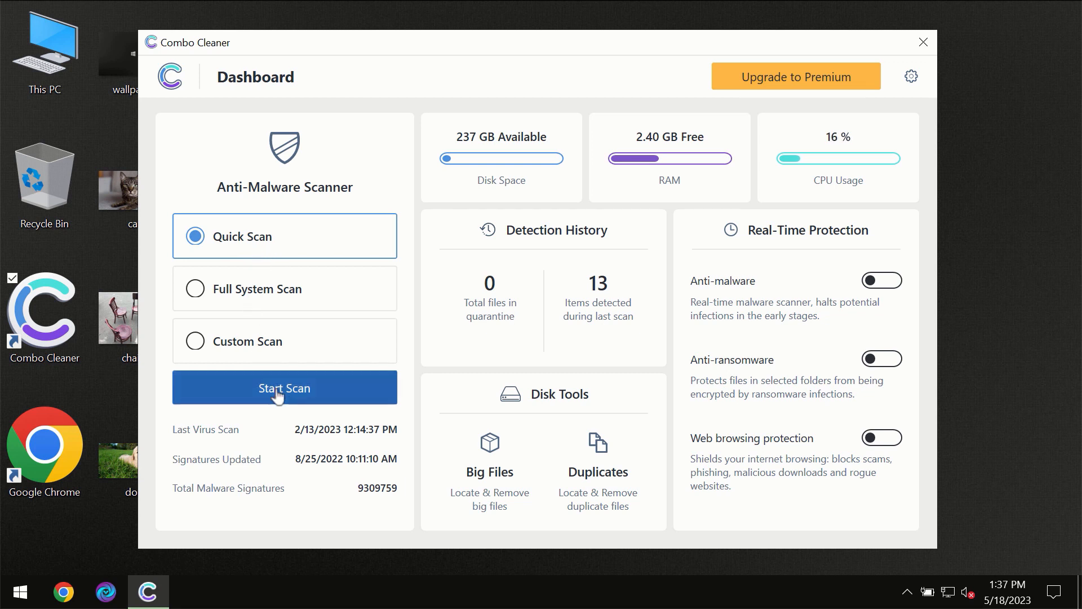
Start the Quick Scan, then bring up the Settings page via the gear icon while it runs
{"action": "left_click", "coordinate": [284, 387]}
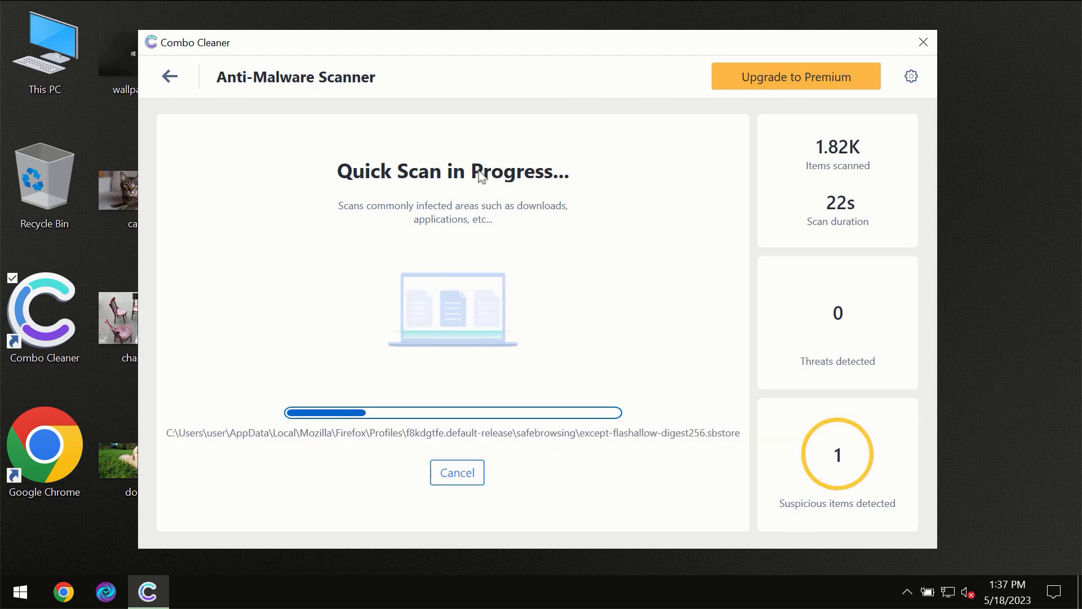
{"action": "mouse_move", "coordinate": [482, 98]}
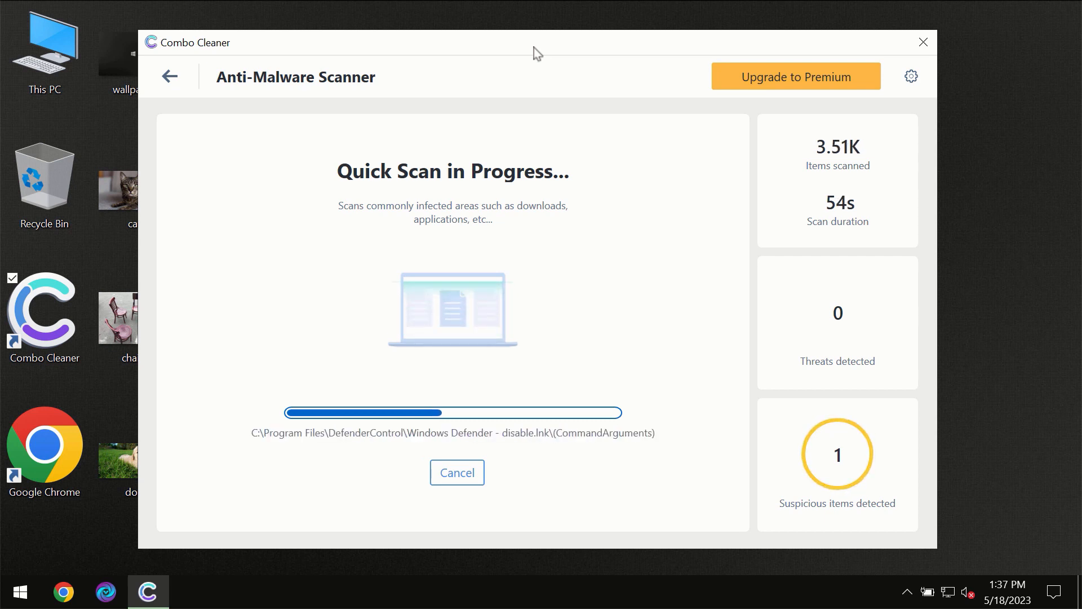
{"action": "mouse_move", "coordinate": [644, 33]}
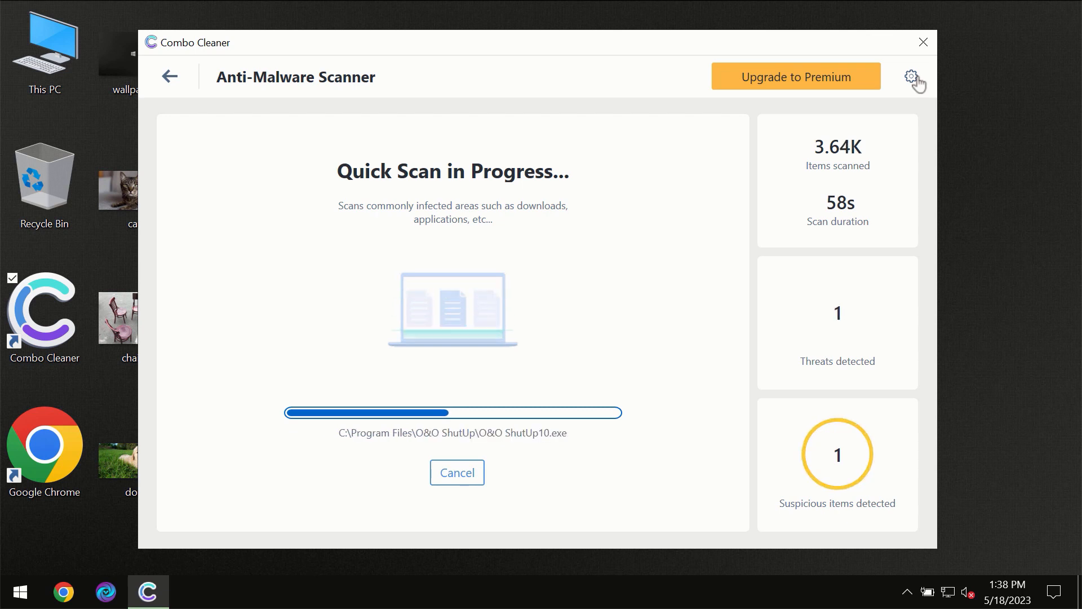
{"action": "left_click", "coordinate": [911, 76]}
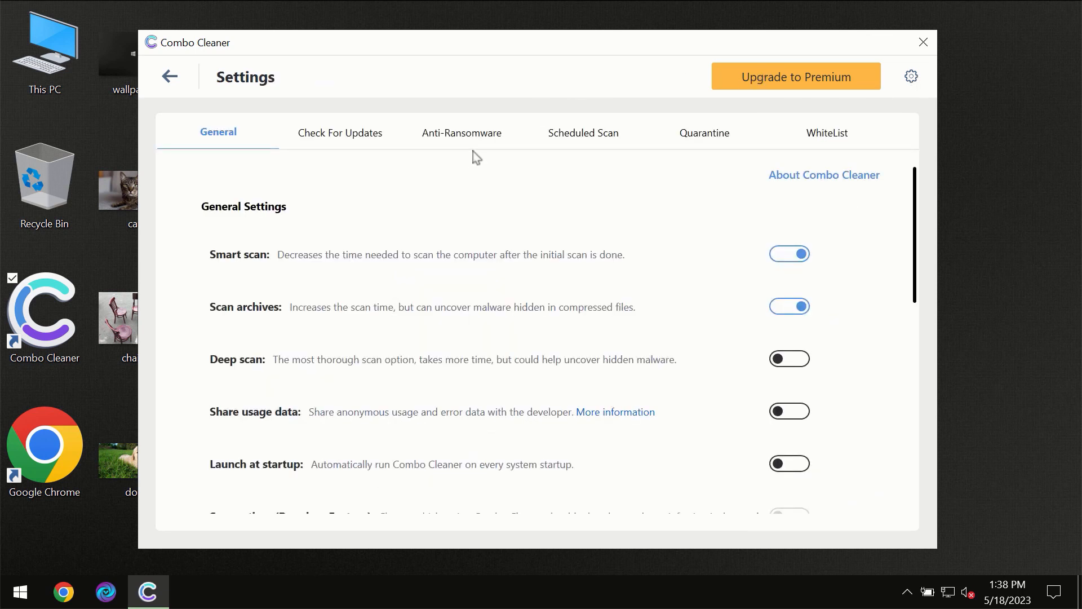
{"action": "mouse_move", "coordinate": [447, 146]}
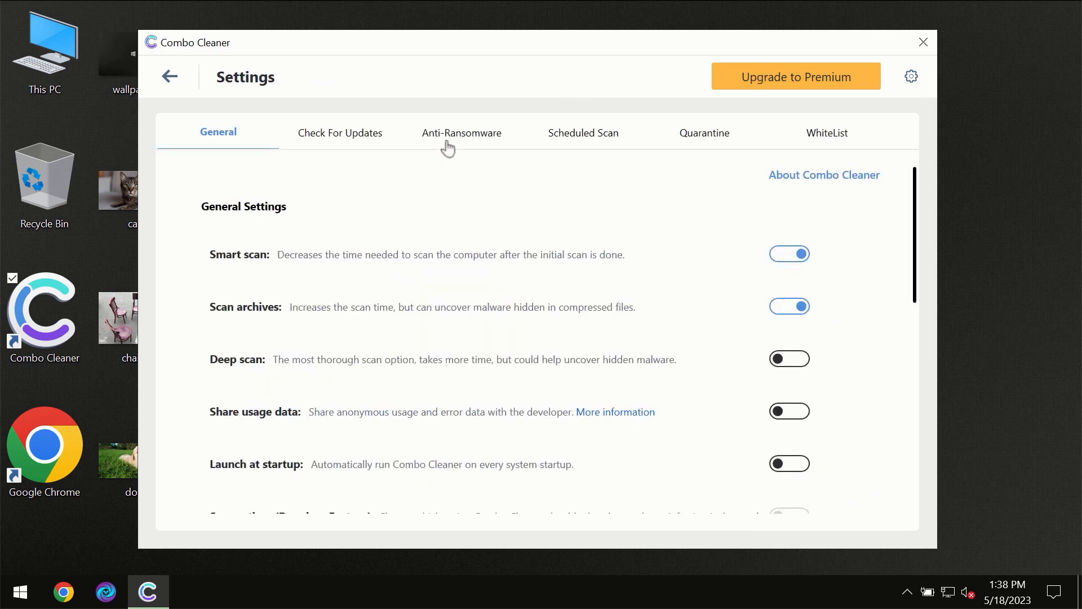
{"action": "mouse_move", "coordinate": [455, 143]}
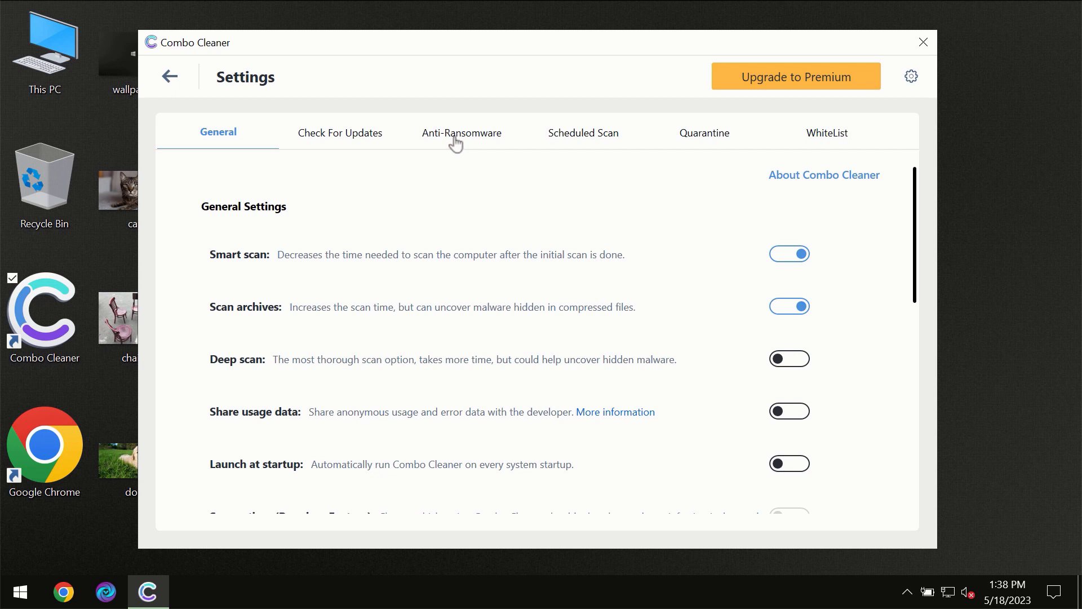
View the Anti-Ransomware settings, then go back to the running Quick Scan screen
{"action": "left_click", "coordinate": [461, 133]}
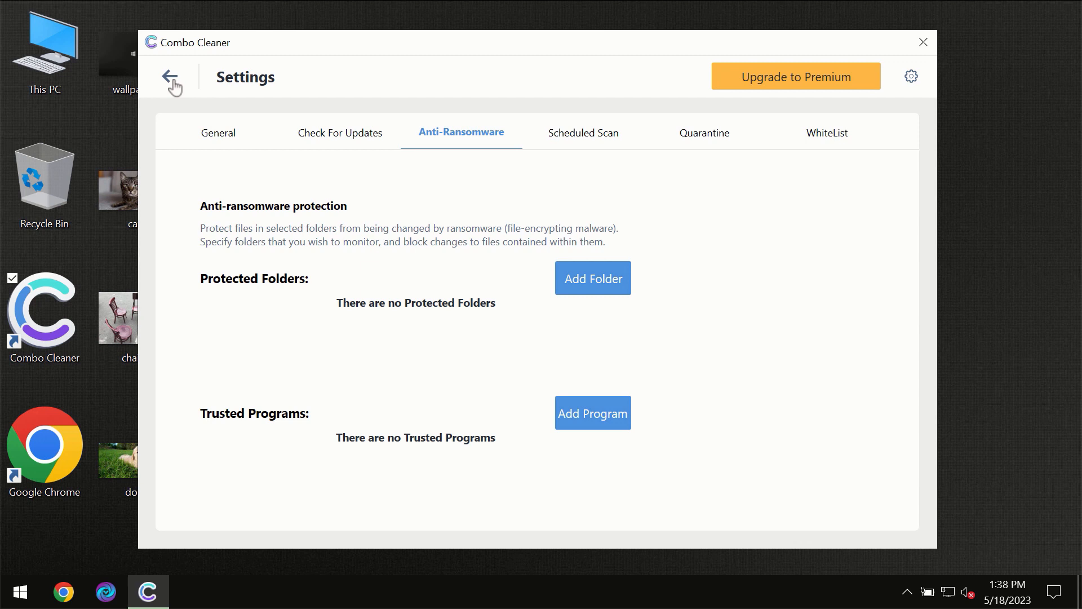
{"action": "left_click", "coordinate": [174, 83]}
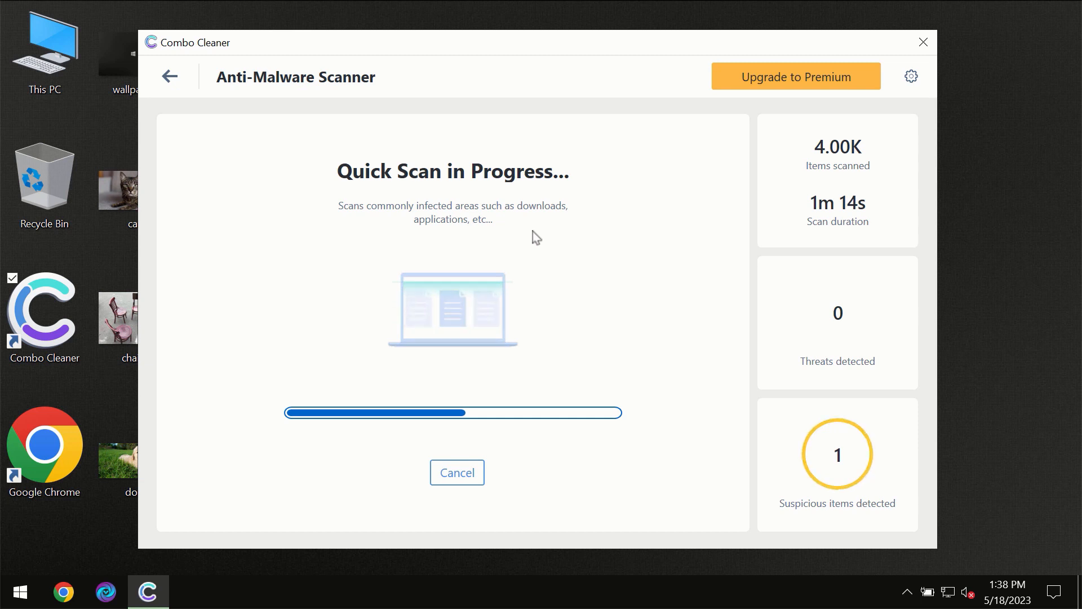
{"action": "mouse_move", "coordinate": [641, 113]}
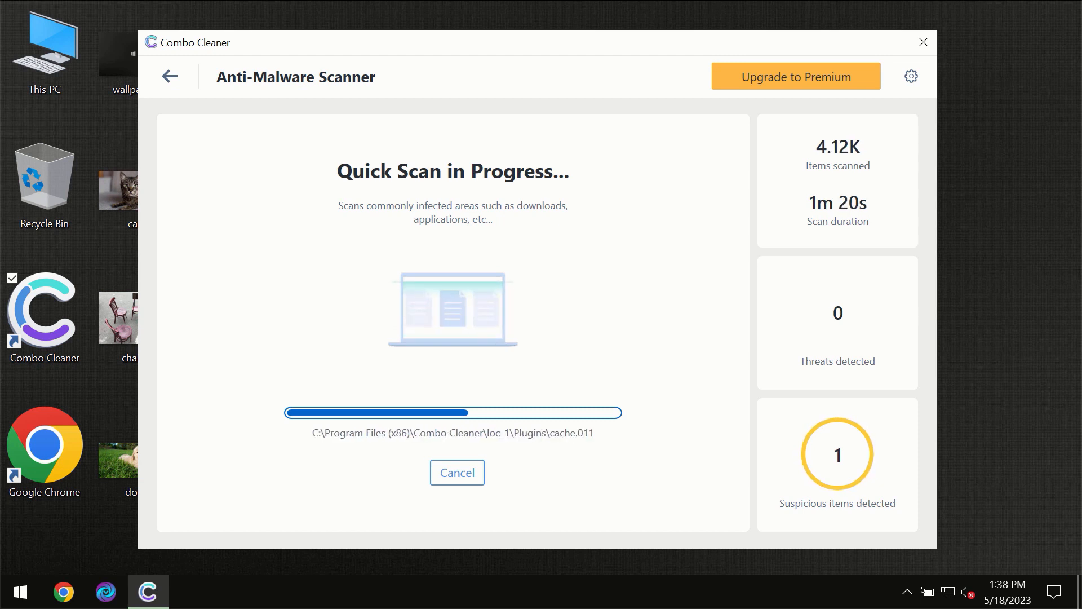
{"action": "mouse_move", "coordinate": [869, 325]}
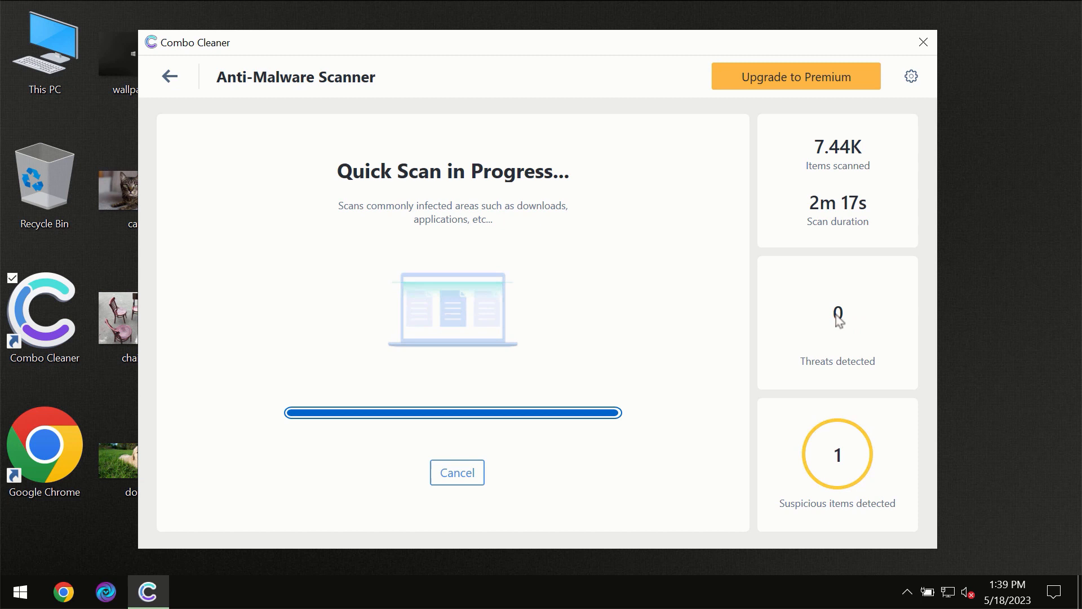
{"action": "mouse_move", "coordinate": [794, 305]}
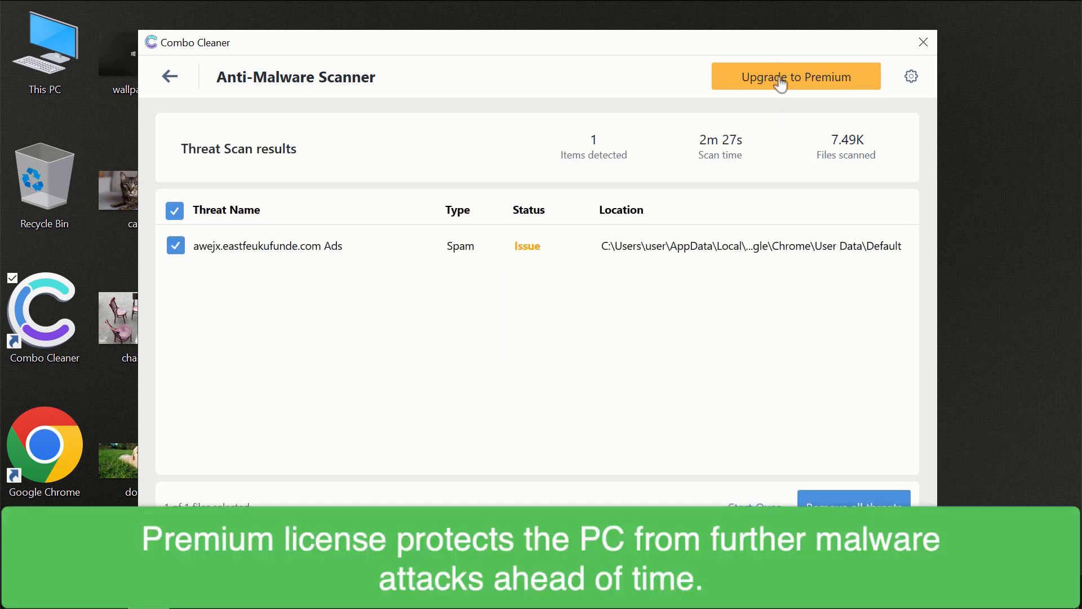
With one adware threat listed in the scan results, bring up the Premium upgrade page
{"action": "left_click", "coordinate": [794, 75]}
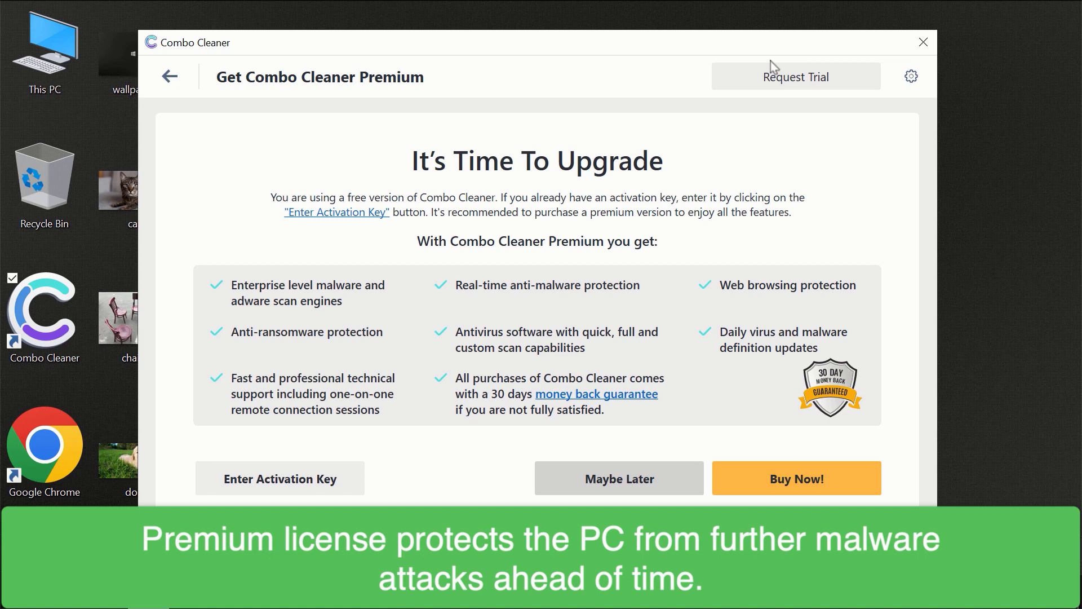